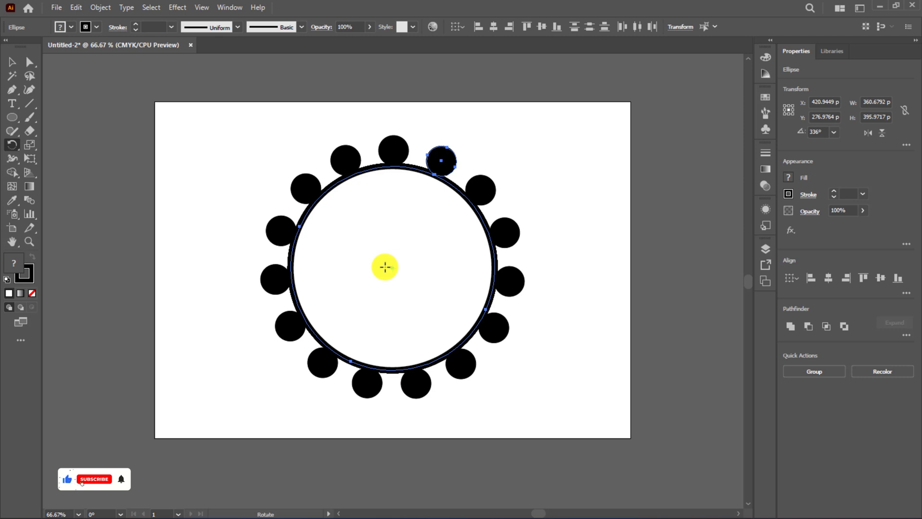
# - Create a new blank A4 landscape document from the Recent presets
pyautogui.click(93, 478)
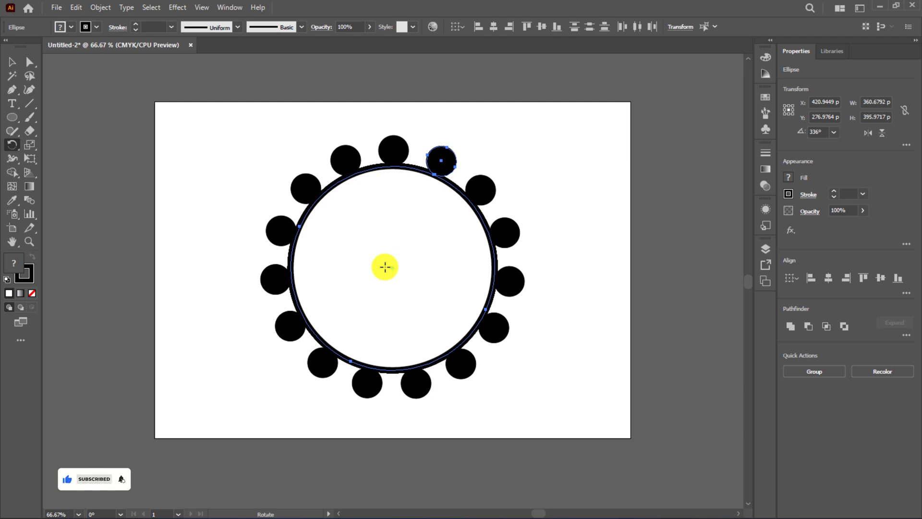
pyautogui.click(57, 7)
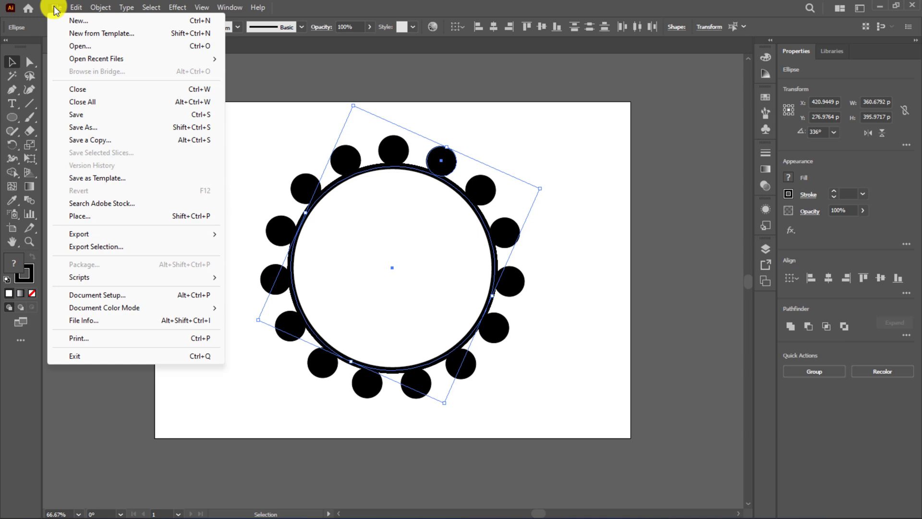
pyautogui.click(77, 20)
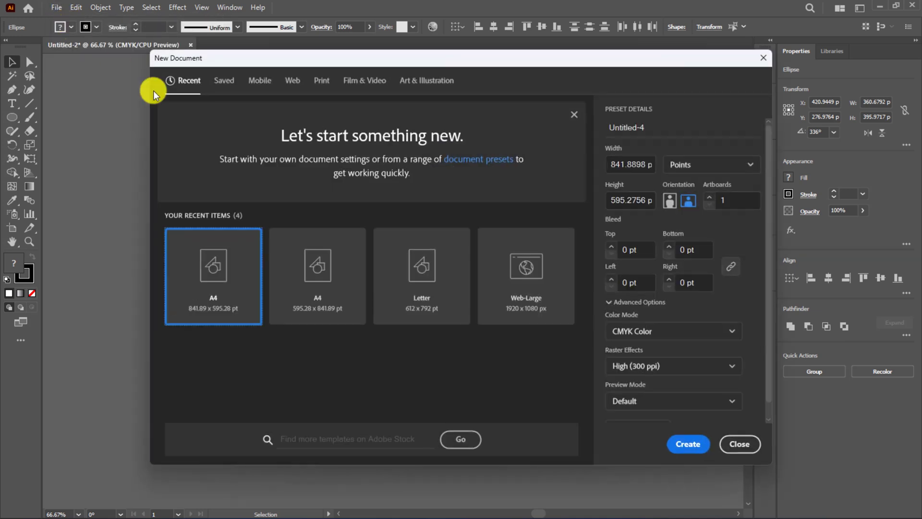
pyautogui.click(688, 443)
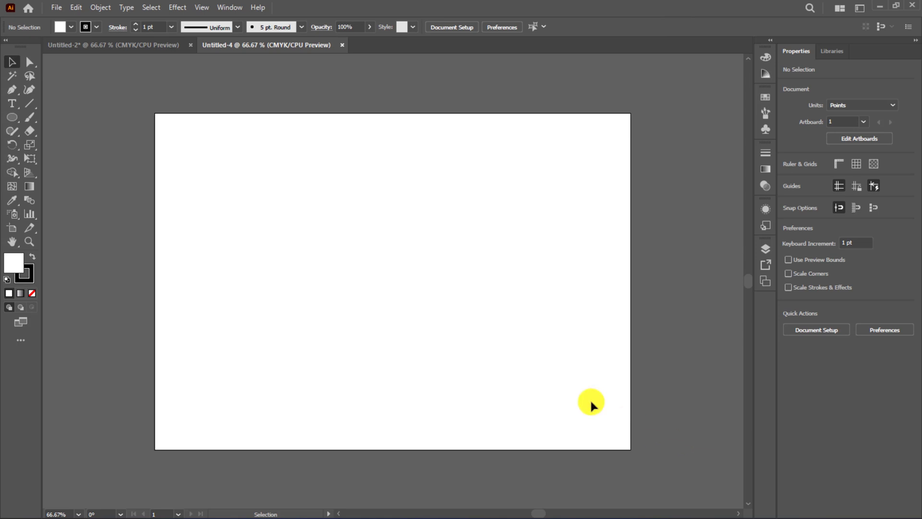
# - Switch to the Ellipse tool to draw the large and small circles
pyautogui.click(12, 116)
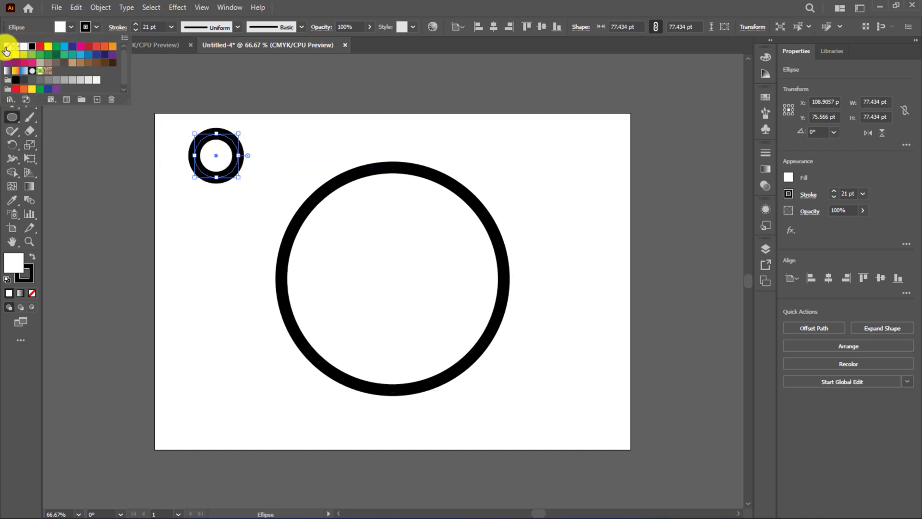
# - Make the small circle solid black with no stroke and place it at the ring's top centre
pyautogui.click(8, 46)
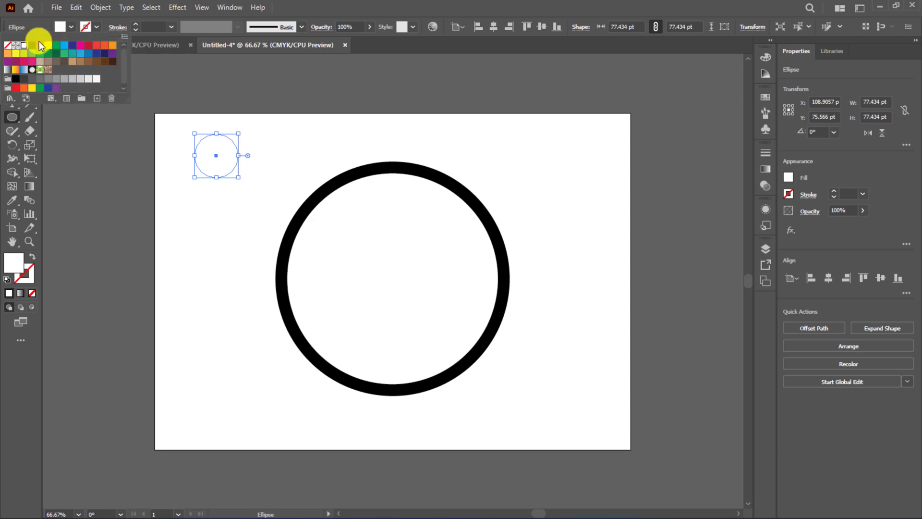
pyautogui.click(17, 80)
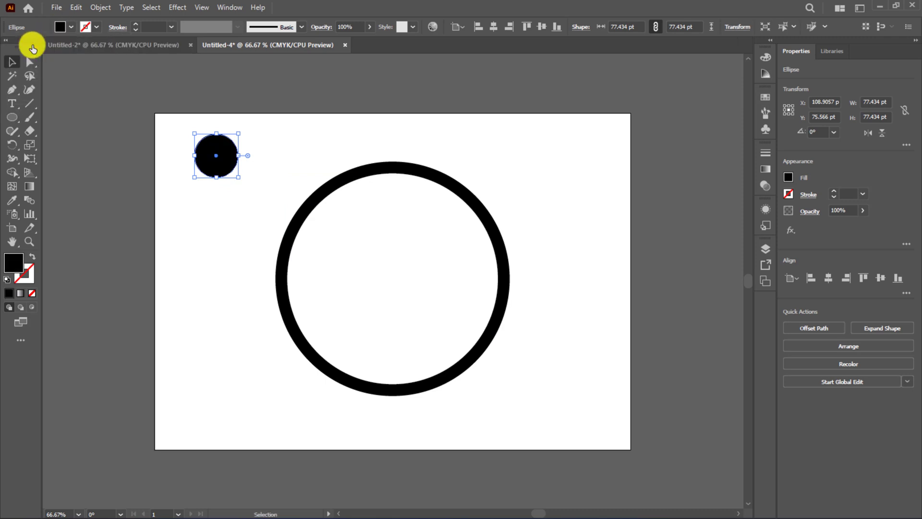
pyautogui.moveTo(216, 155); pyautogui.dragTo(372, 152)
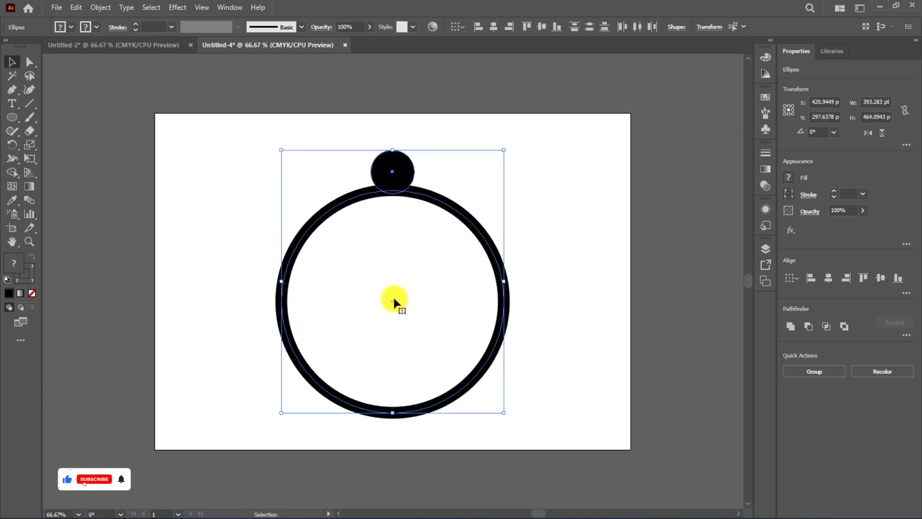
pyautogui.moveTo(395, 297)
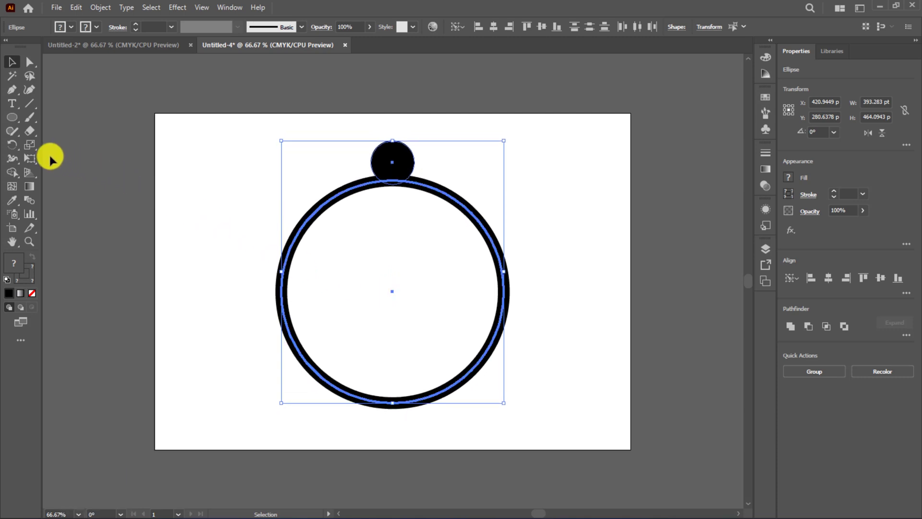
pyautogui.moveTo(11, 145)
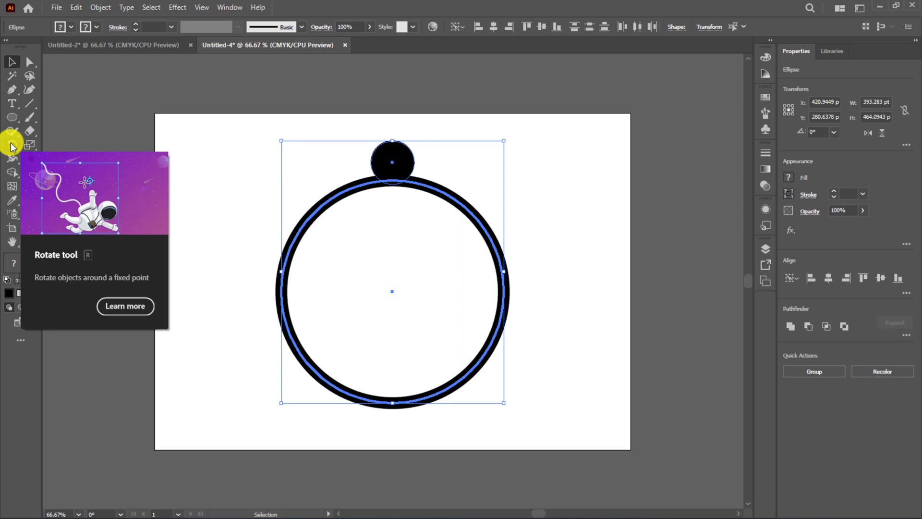
pyautogui.click(11, 143)
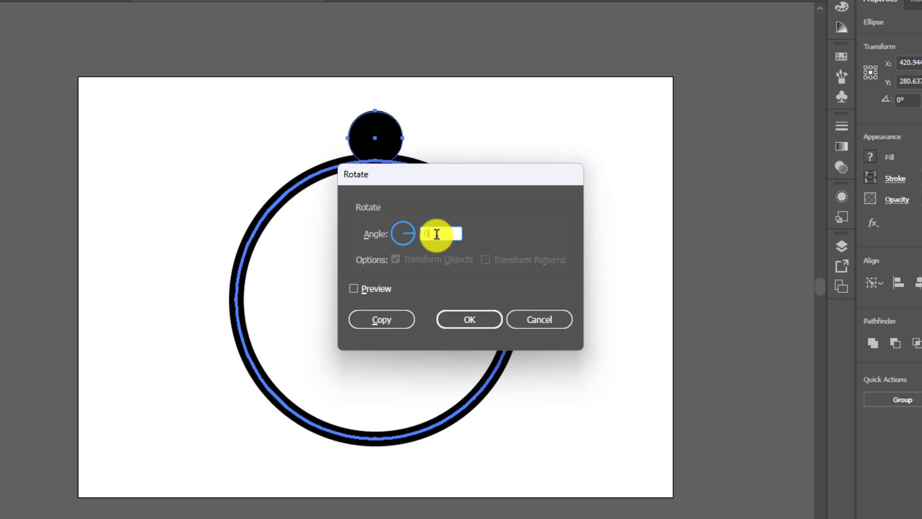
# - Enter an 18° angle with Preview on and make a rotated copy of the small circle
pyautogui.write('180')
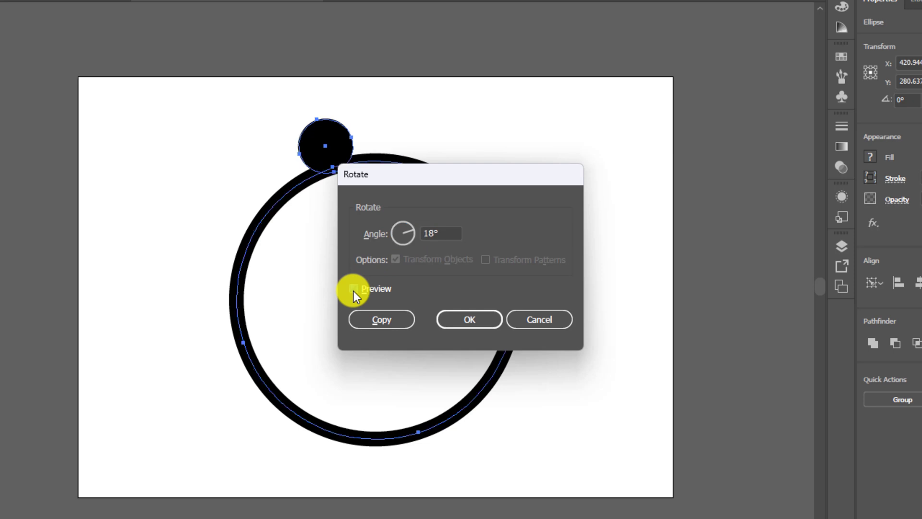
pyautogui.click(354, 288)
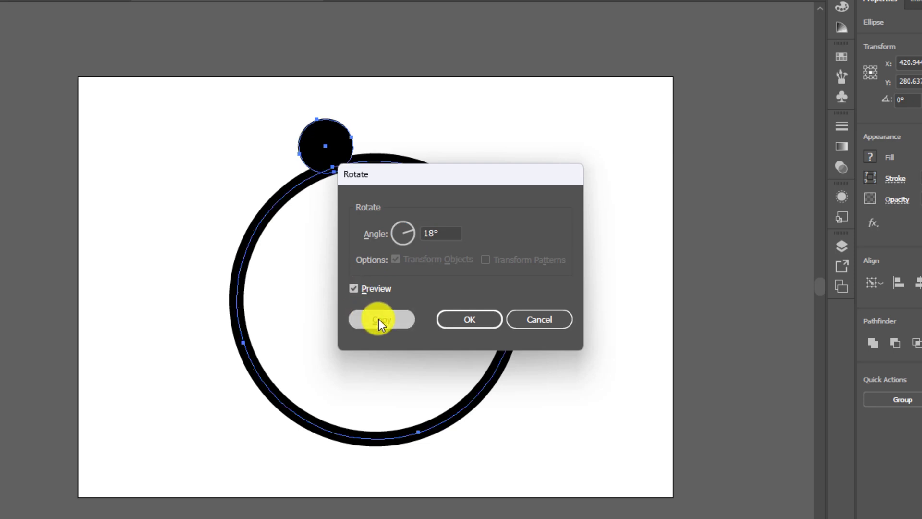
pyautogui.click(381, 319)
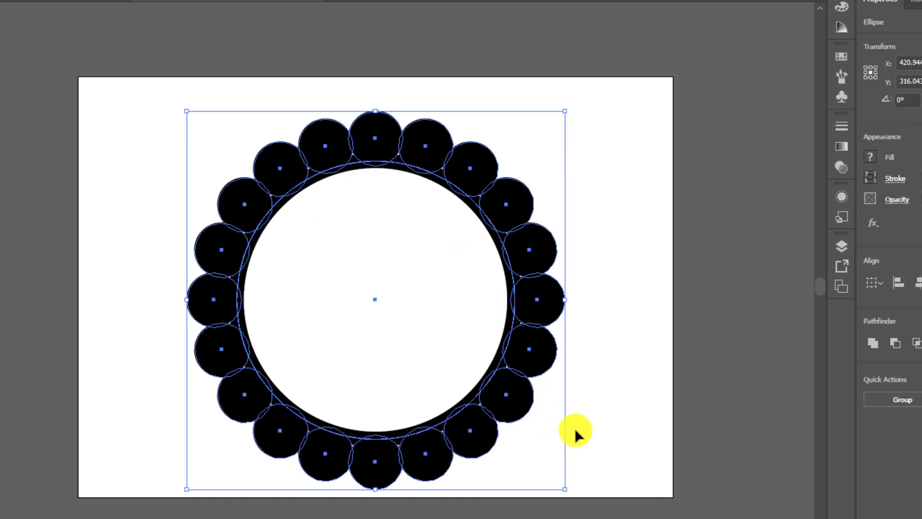
# - Group the ring and all 20 black circles into one object
pyautogui.rightClick(576, 431)
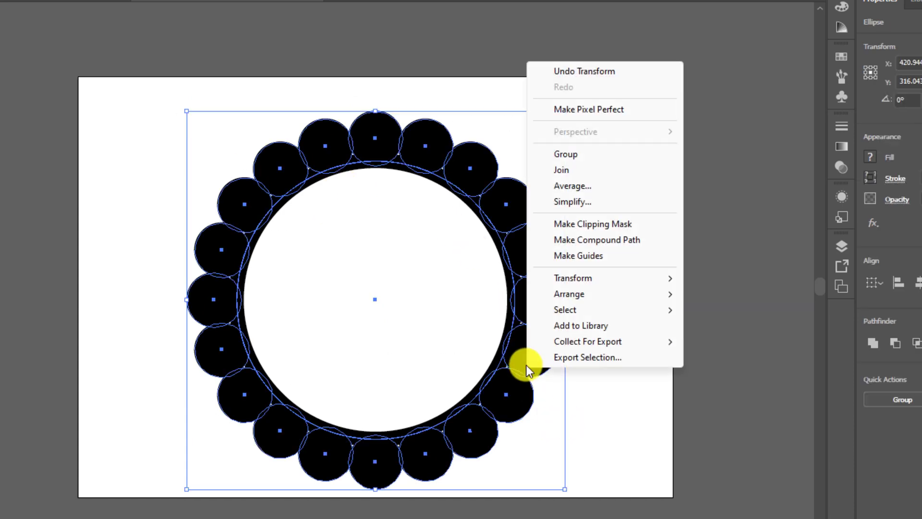
pyautogui.moveTo(567, 164)
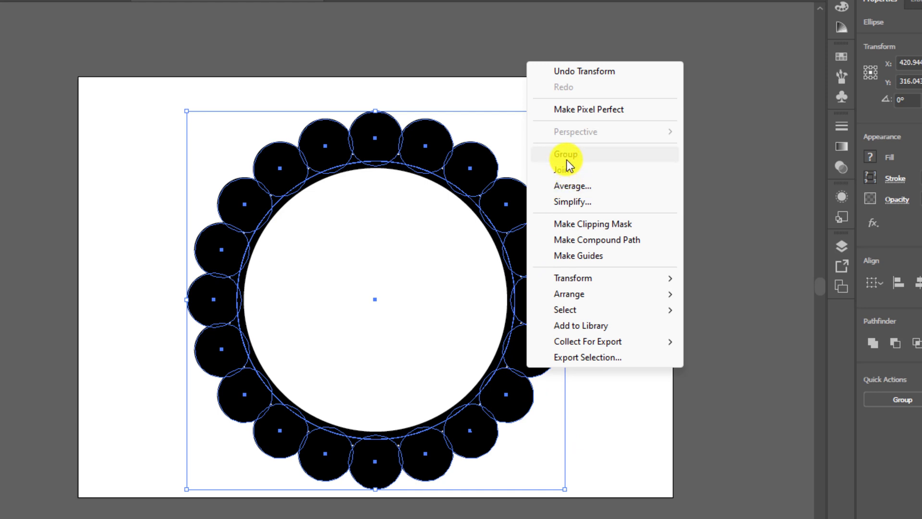
pyautogui.click(565, 154)
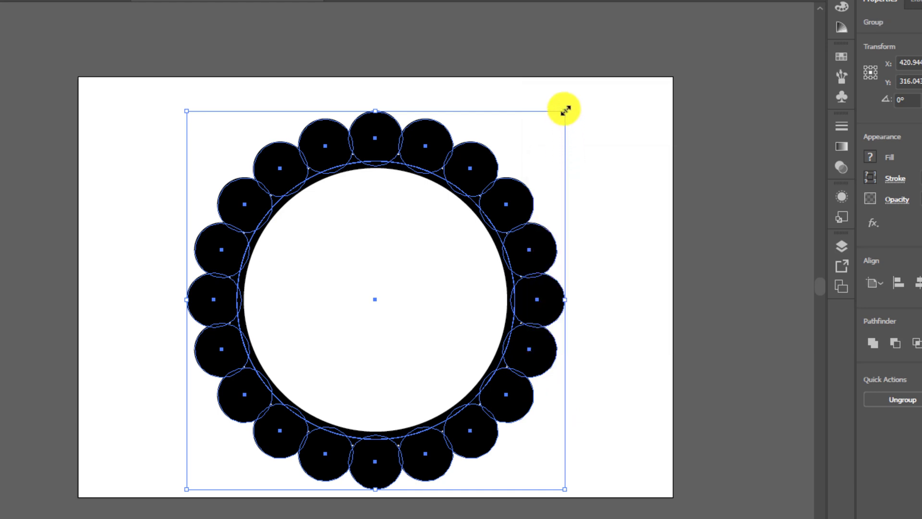